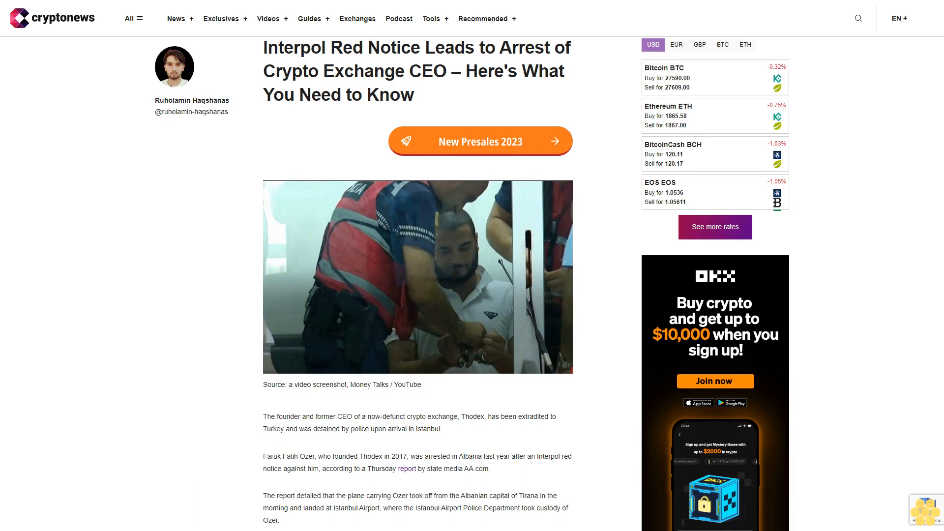
scroll(down, 3)
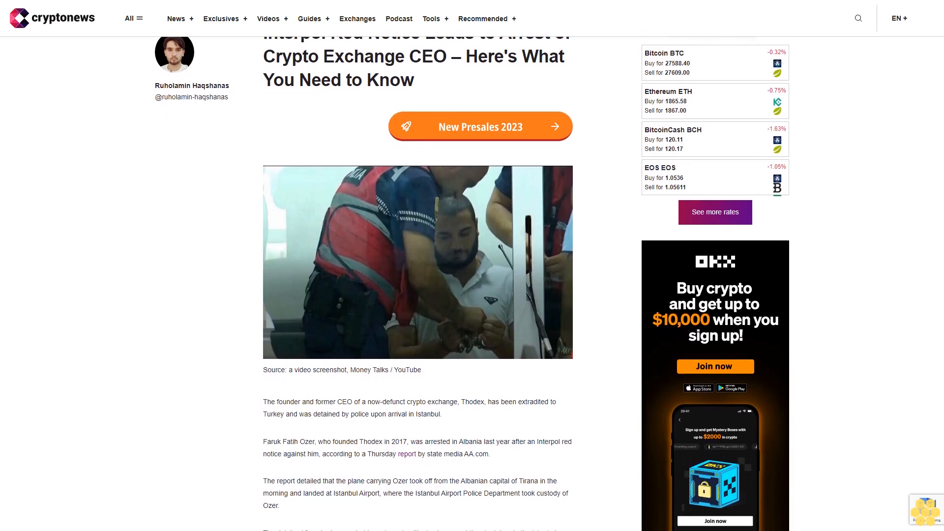
scroll(down, 3)
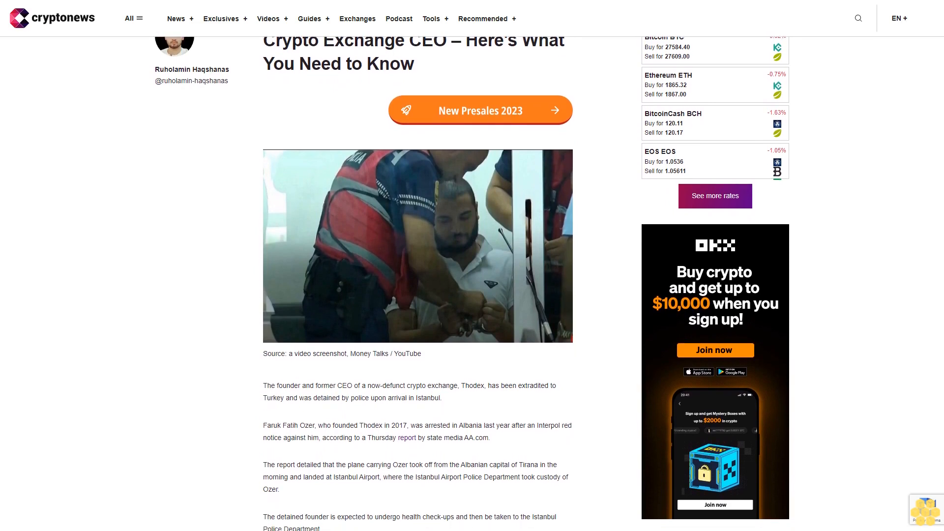
scroll(down, 3)
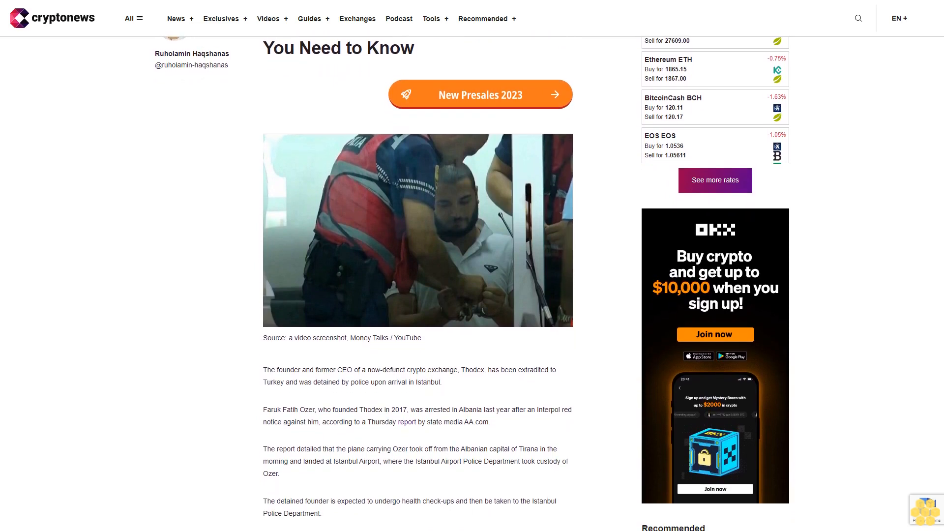
scroll(down, 3)
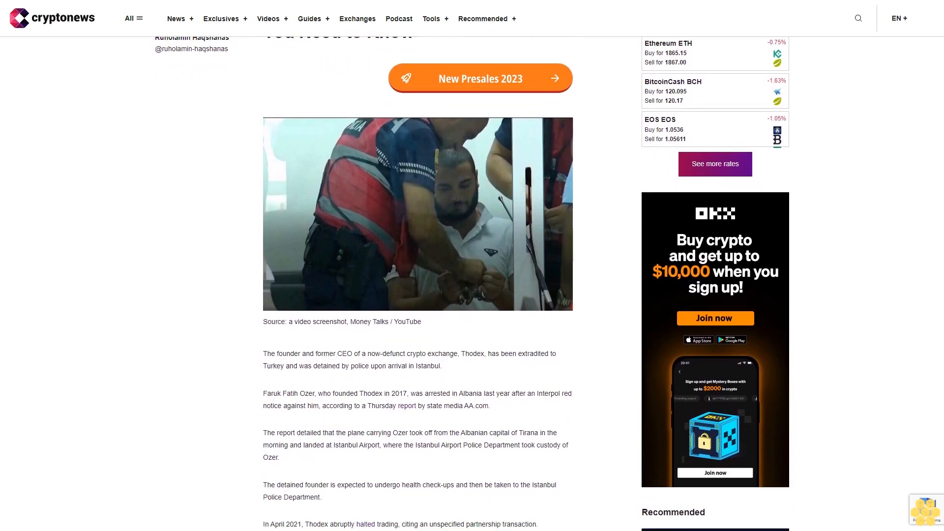
scroll(down, 3)
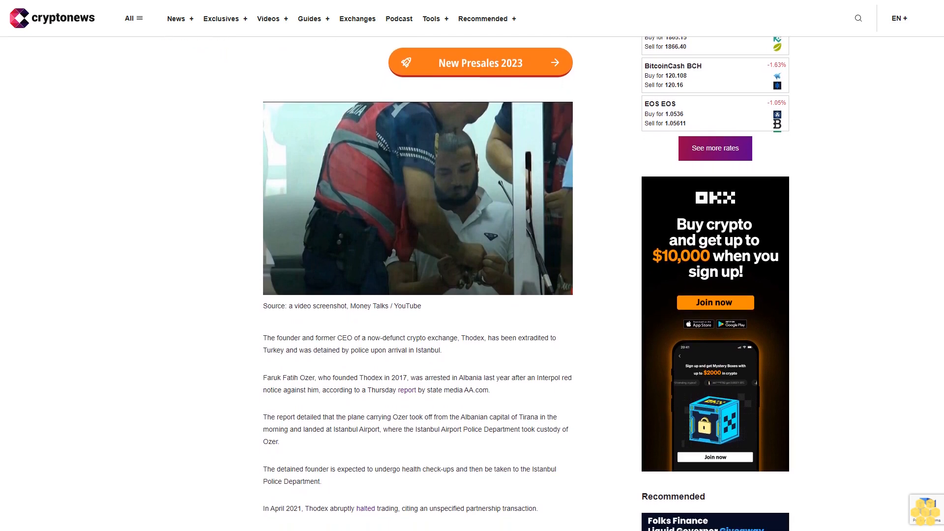
scroll(down, 3)
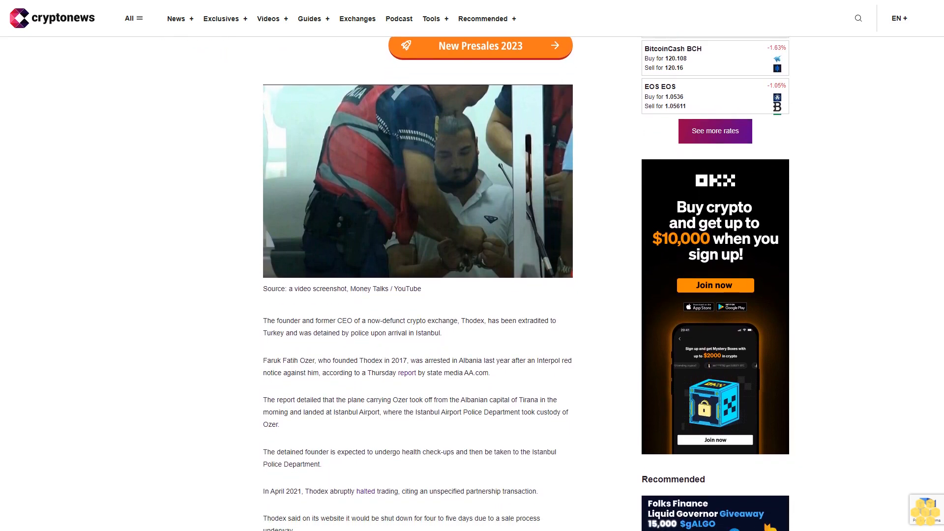
scroll(down, 3)
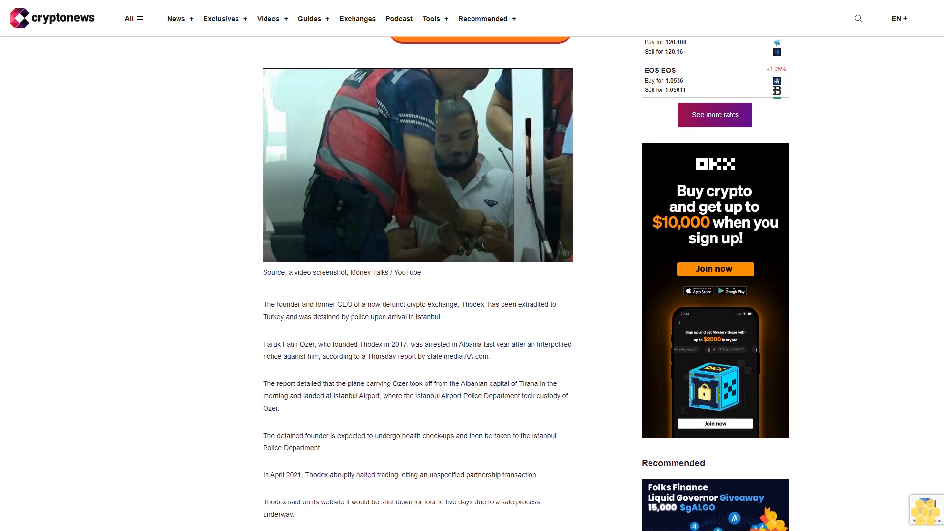
scroll(down, 3)
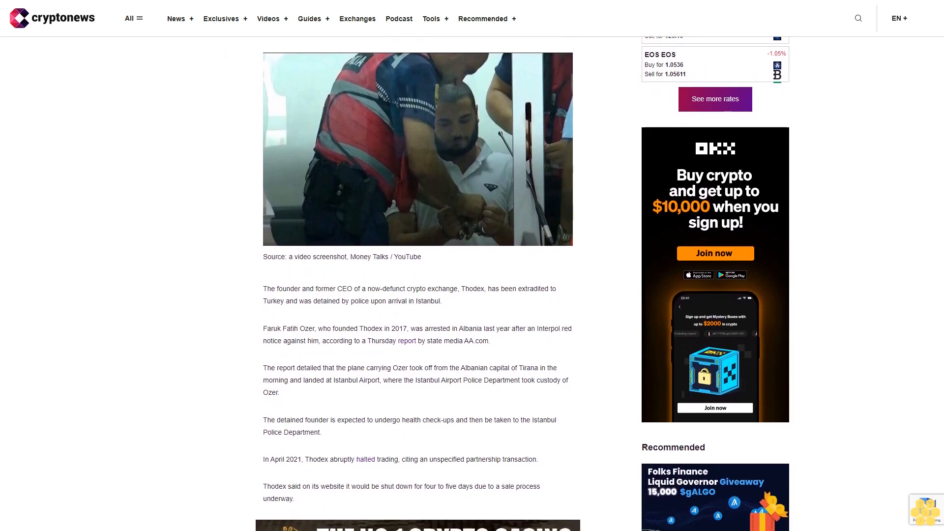
scroll(down, 3)
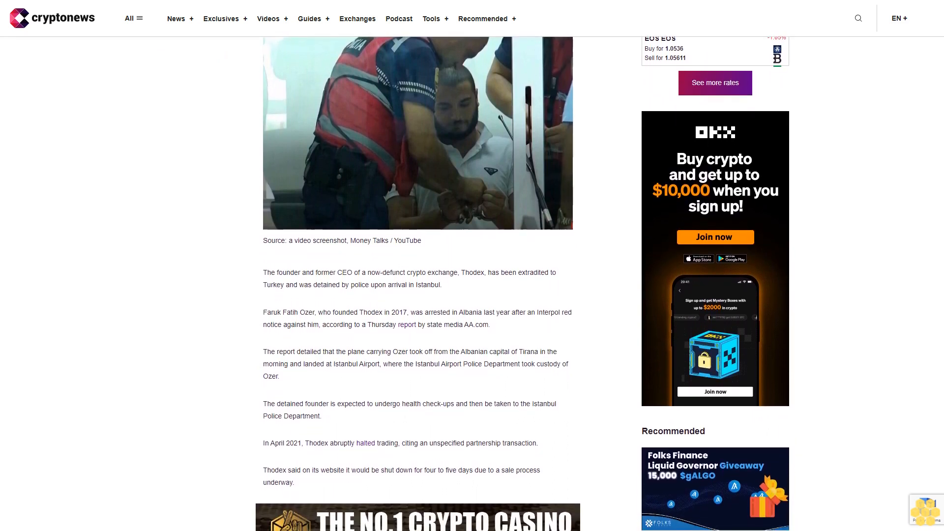
scroll(down, 3)
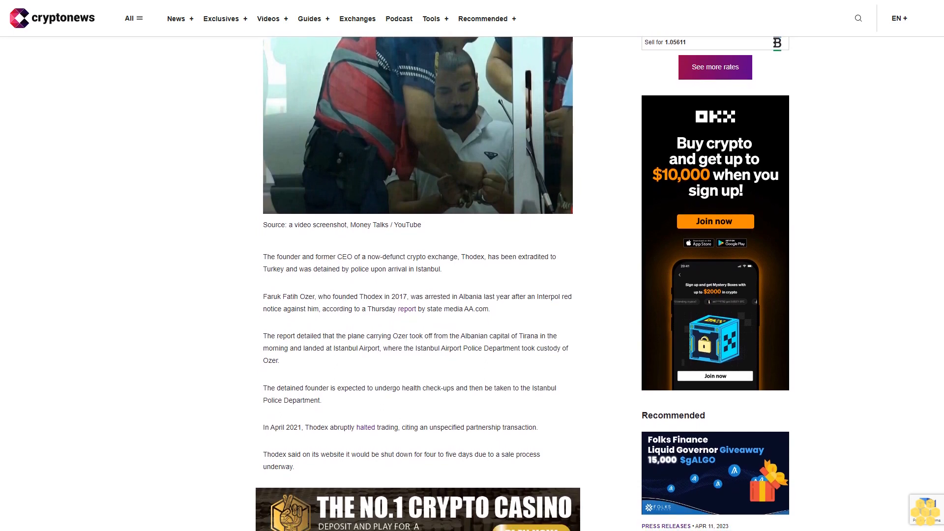
scroll(down, 3)
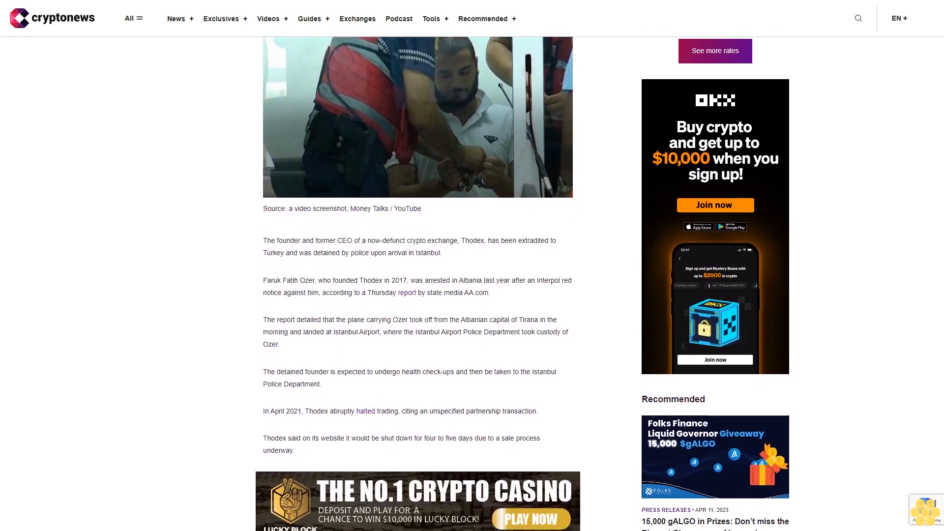
scroll(down, 3)
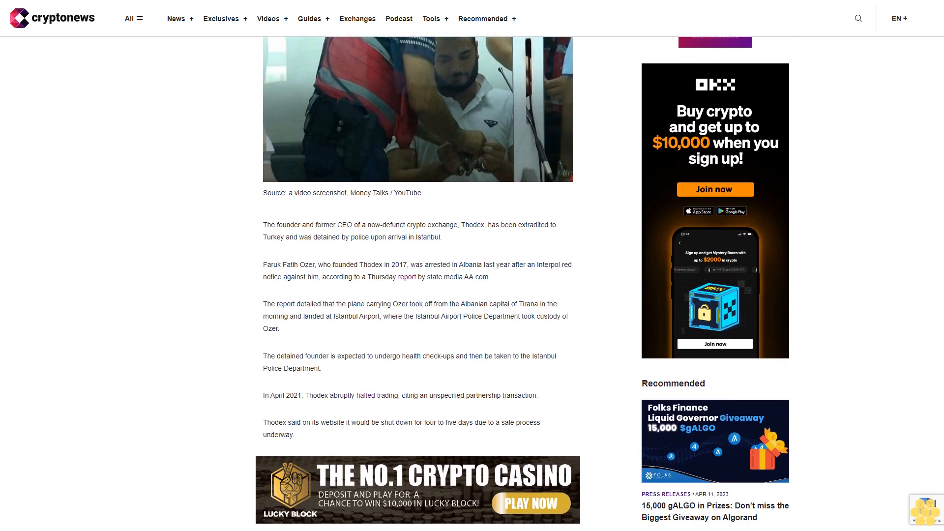
scroll(down, 3)
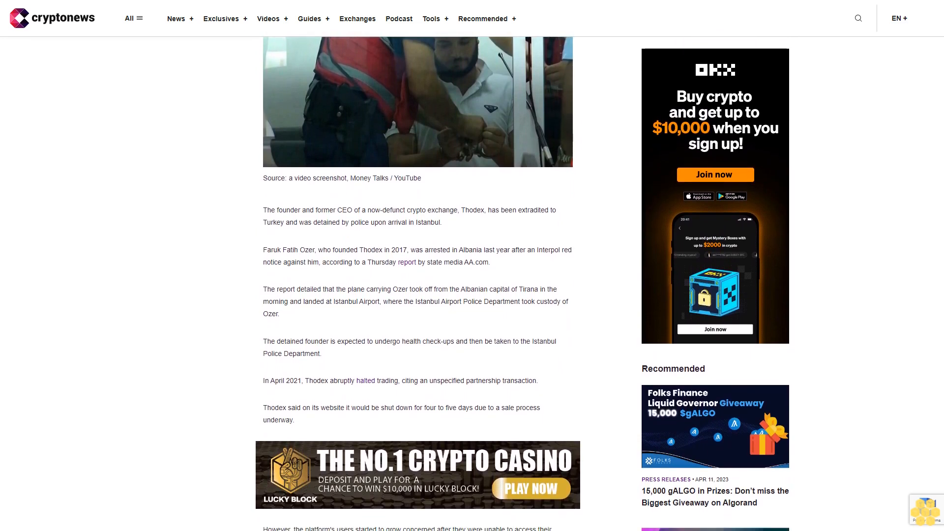
scroll(down, 3)
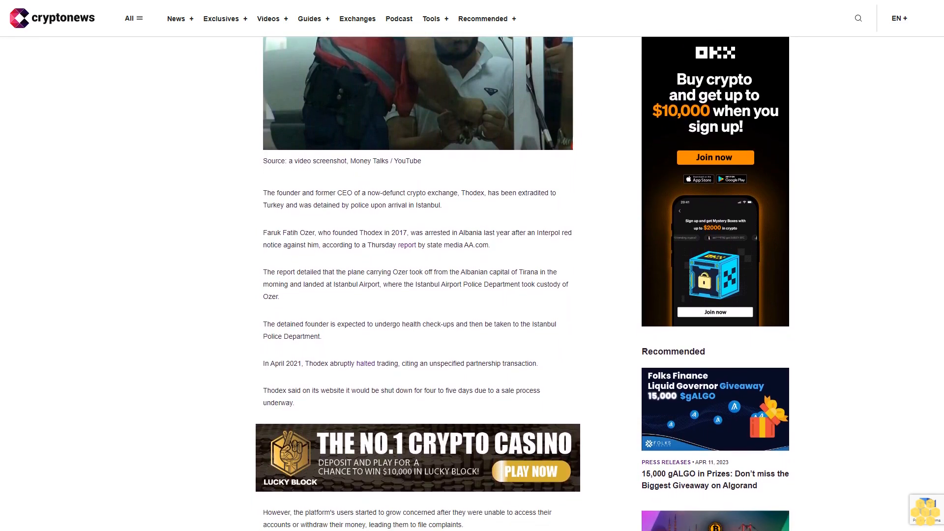
scroll(down, 3)
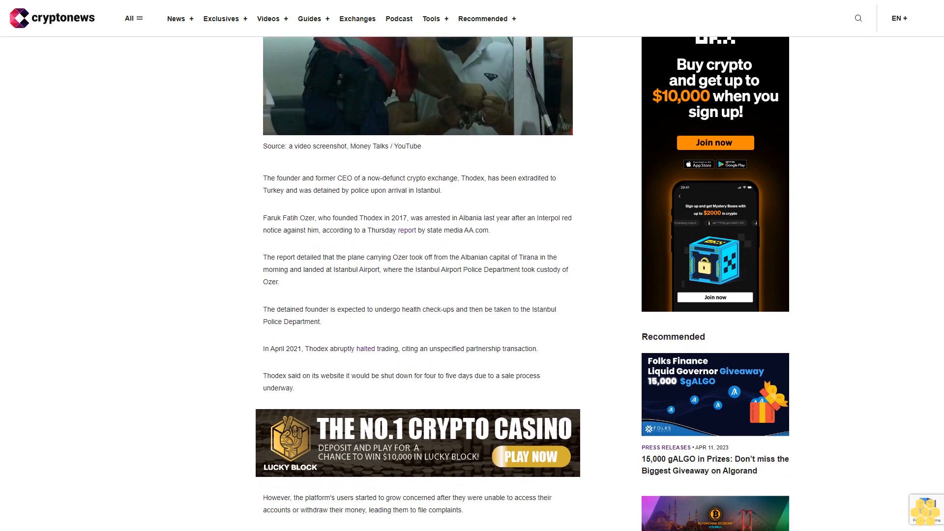
scroll(down, 3)
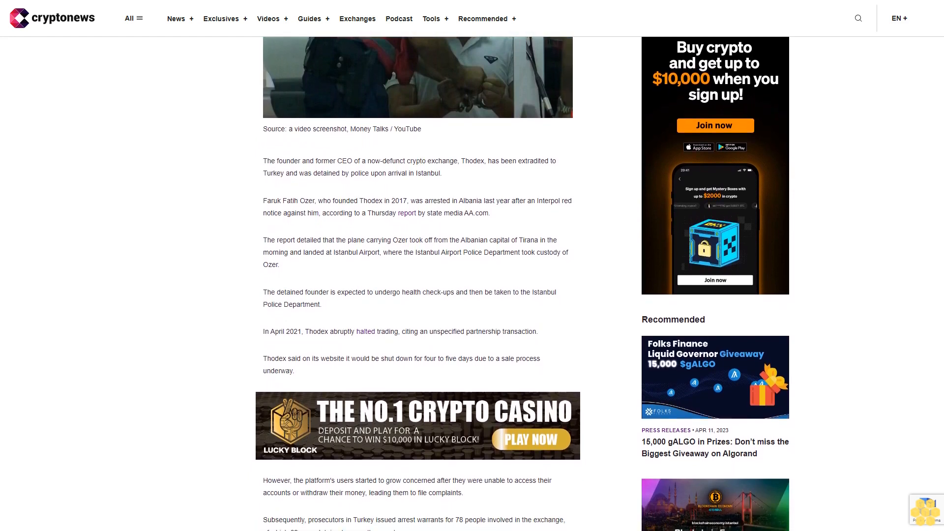
scroll(down, 3)
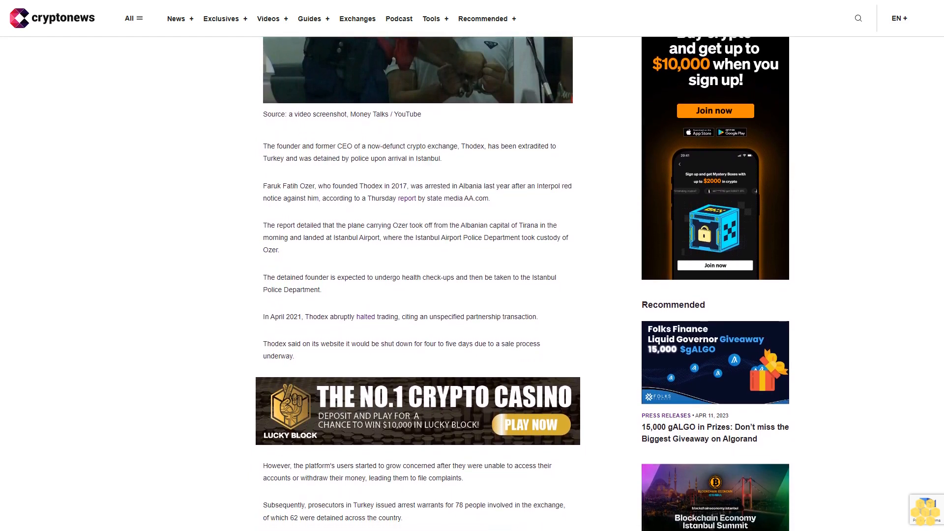
scroll(down, 3)
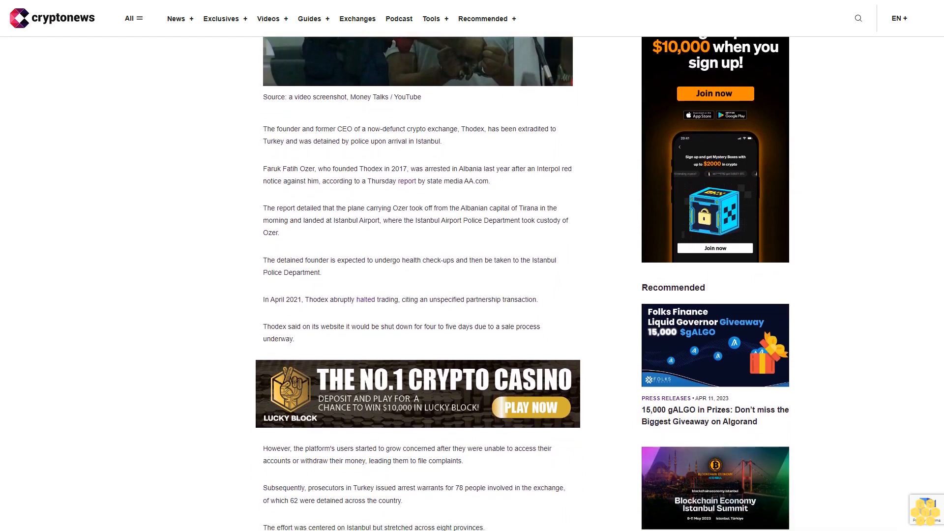
scroll(down, 3)
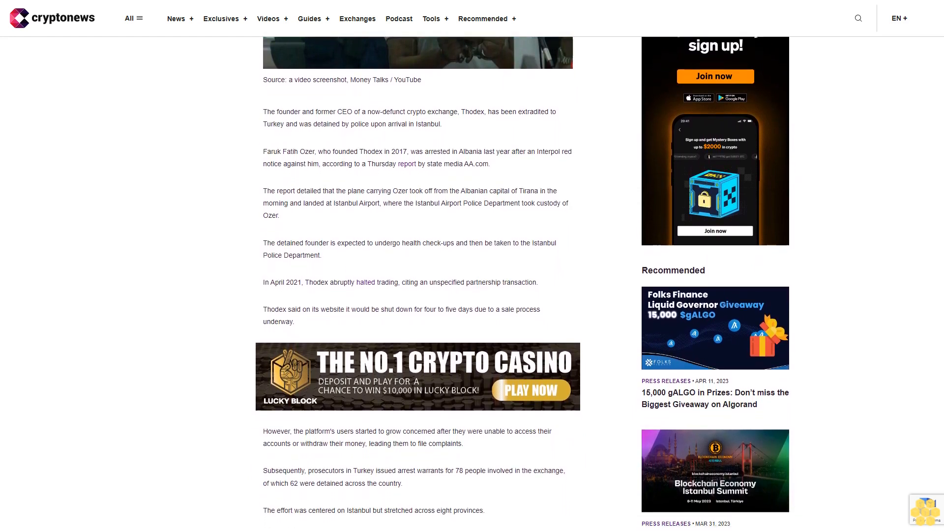
scroll(down, 3)
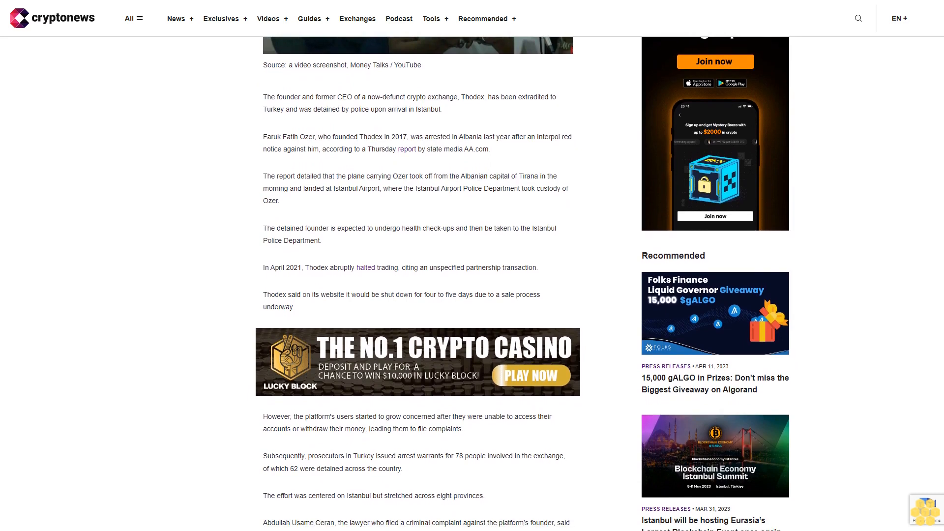
scroll(down, 3)
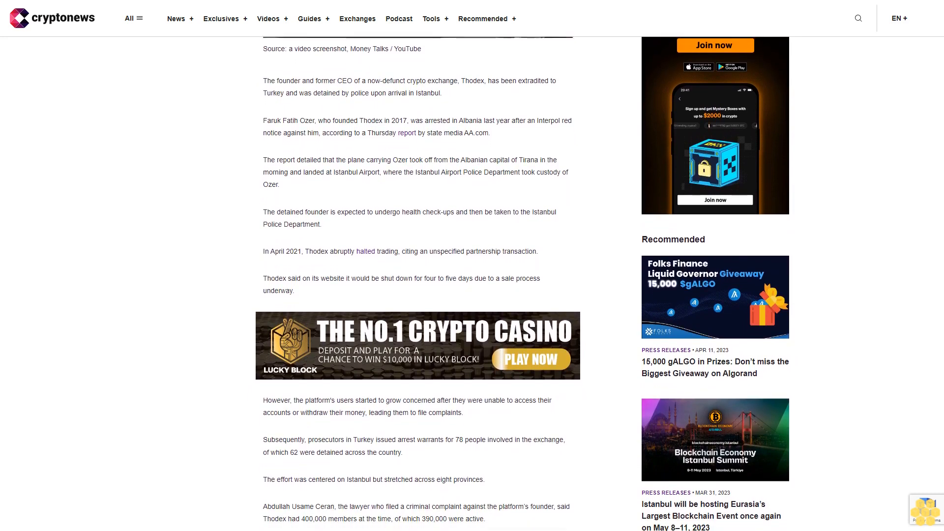
scroll(down, 3)
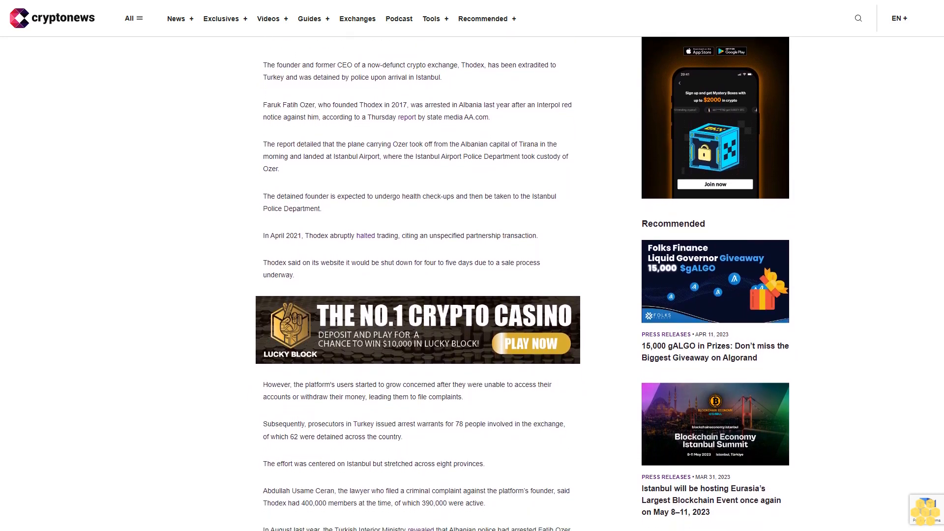
scroll(down, 3)
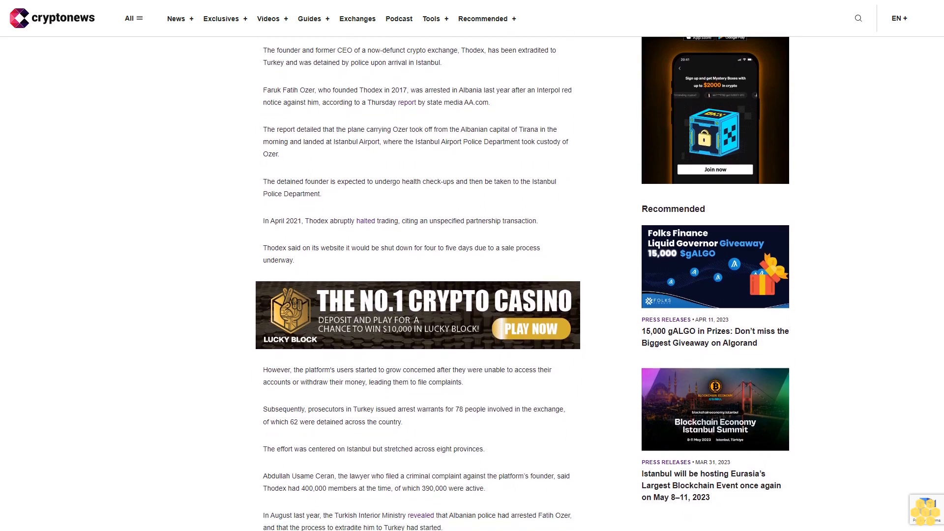
scroll(down, 3)
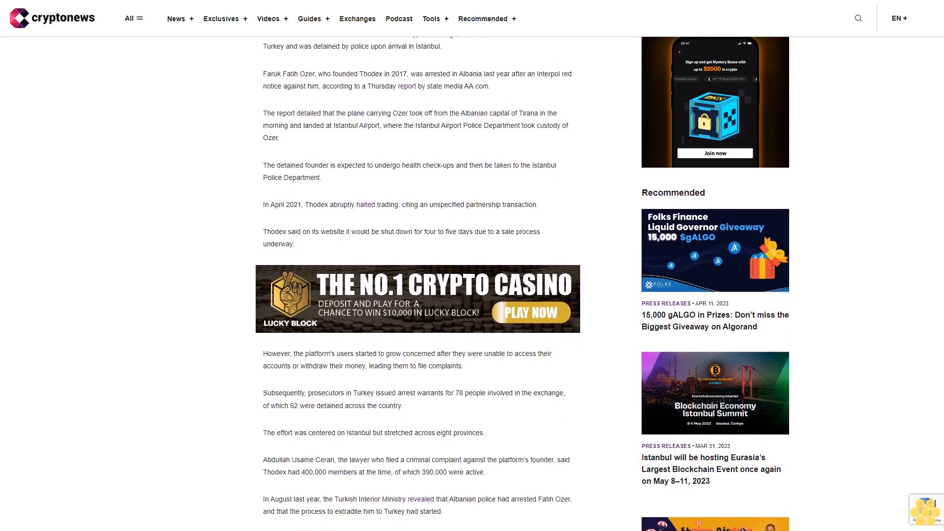
scroll(down, 3)
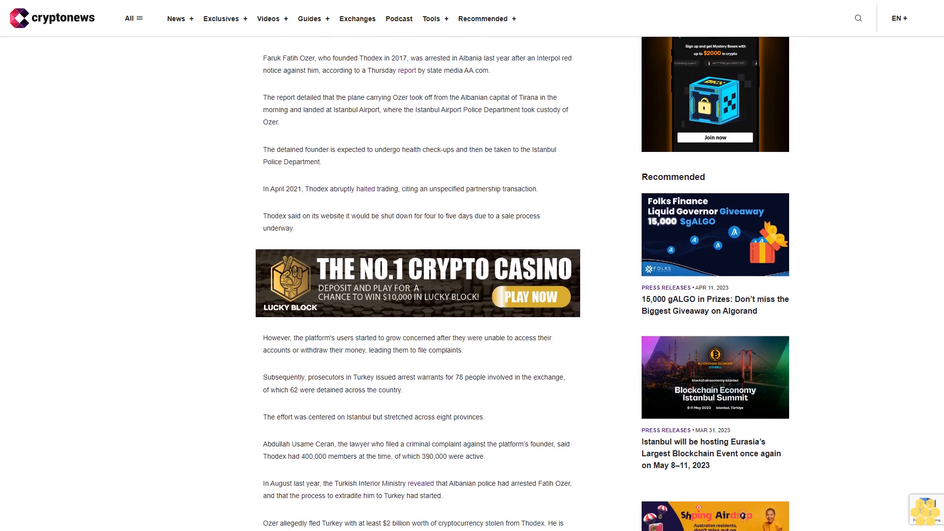
scroll(down, 3)
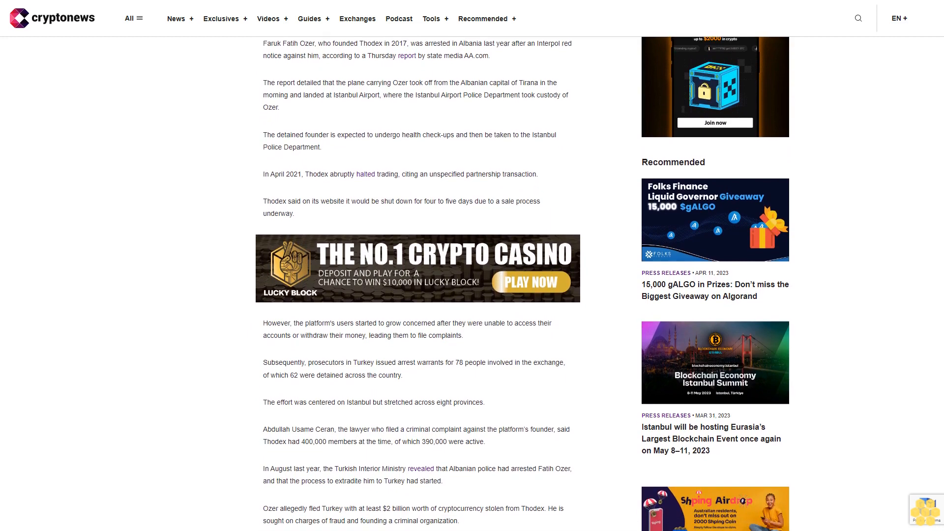
scroll(down, 3)
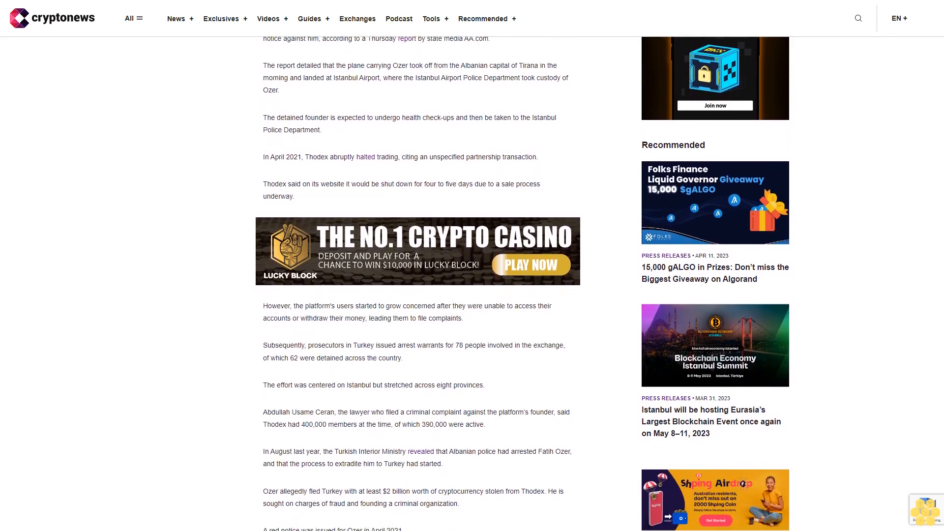
scroll(down, 3)
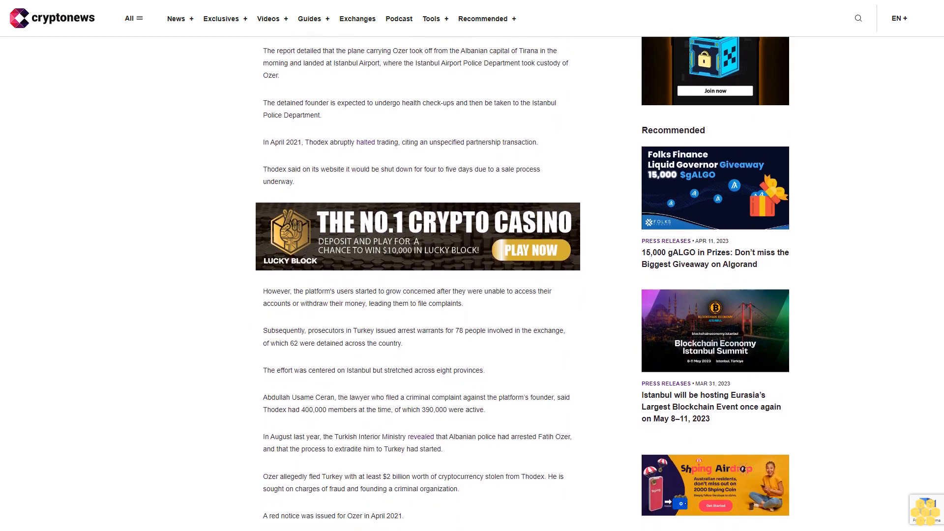
scroll(down, 3)
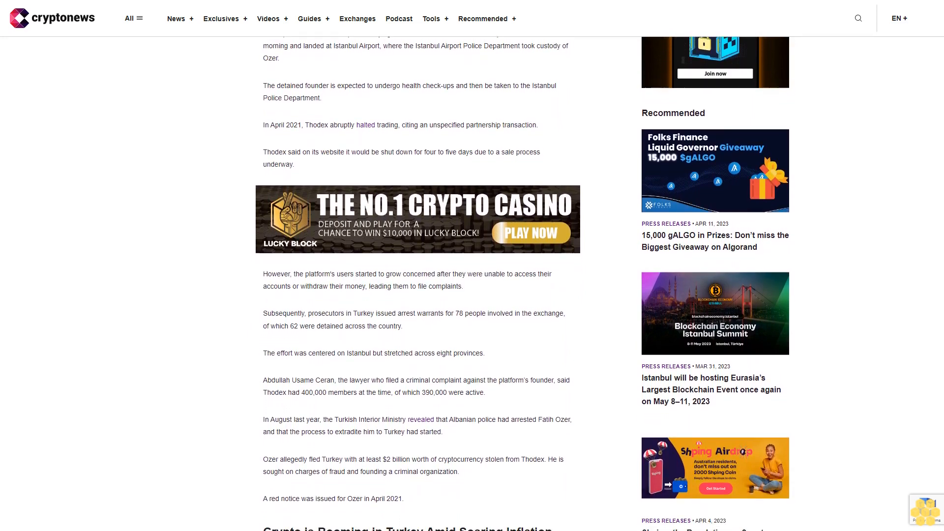
scroll(down, 3)
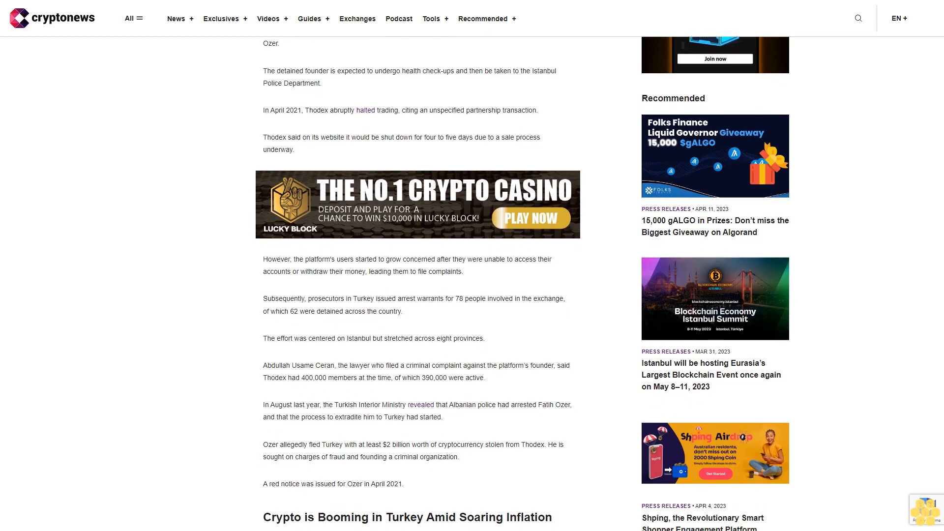
scroll(down, 3)
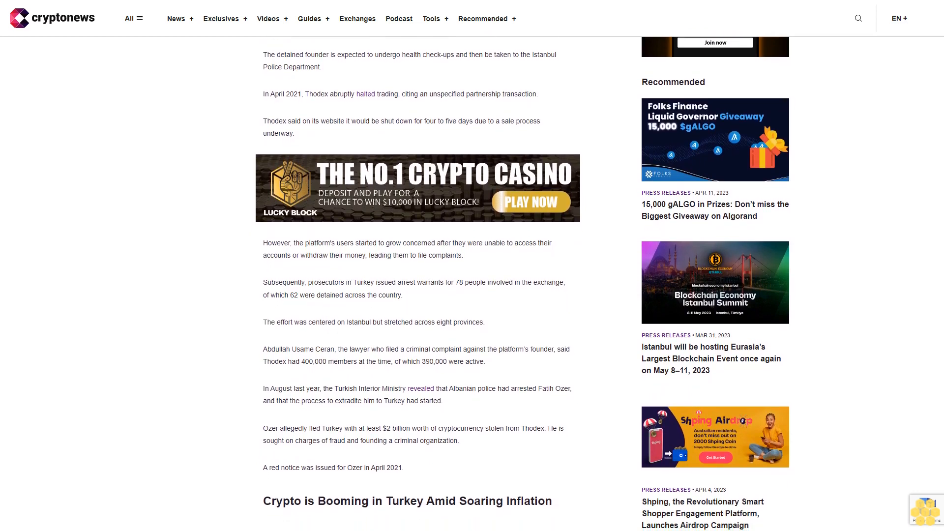
scroll(down, 3)
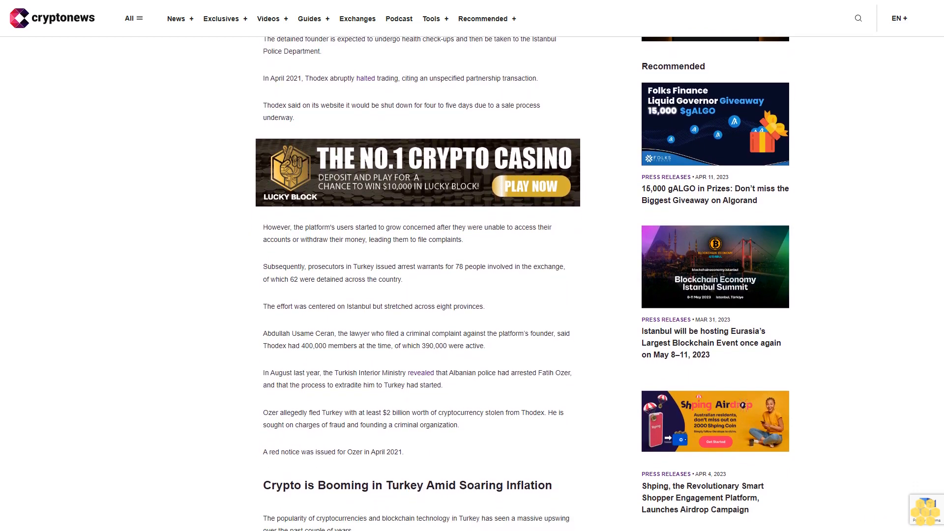
scroll(down, 3)
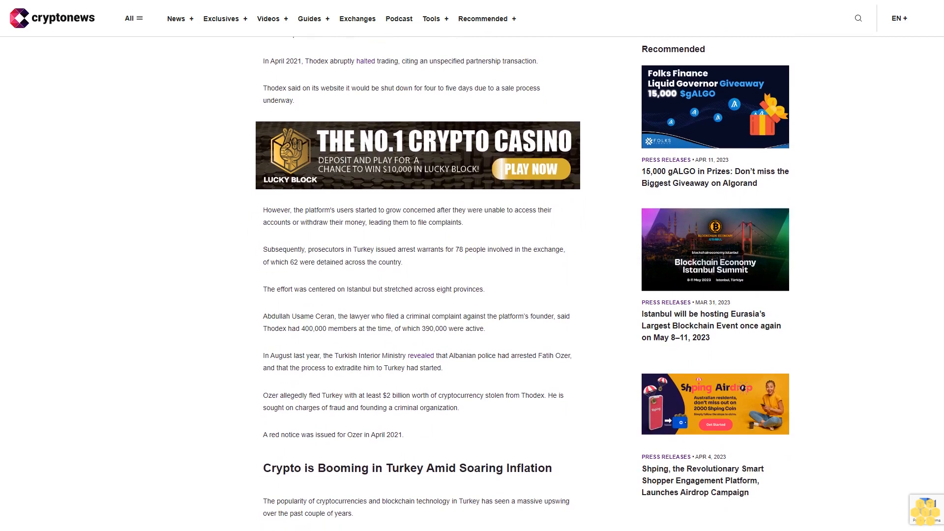
scroll(down, 3)
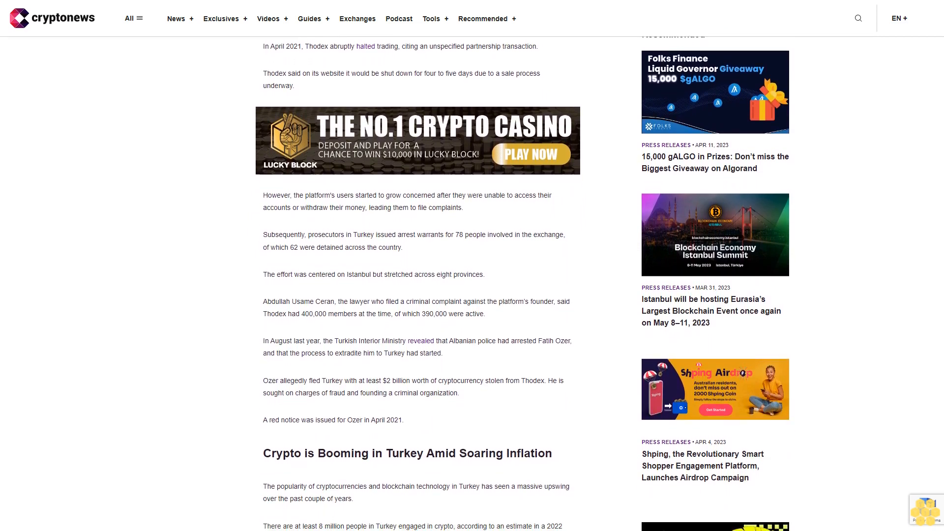
scroll(down, 3)
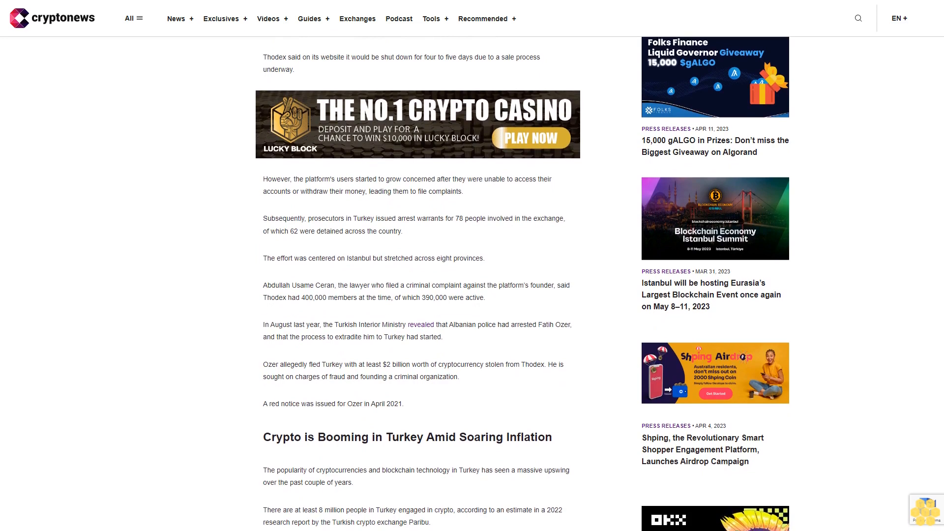
scroll(down, 3)
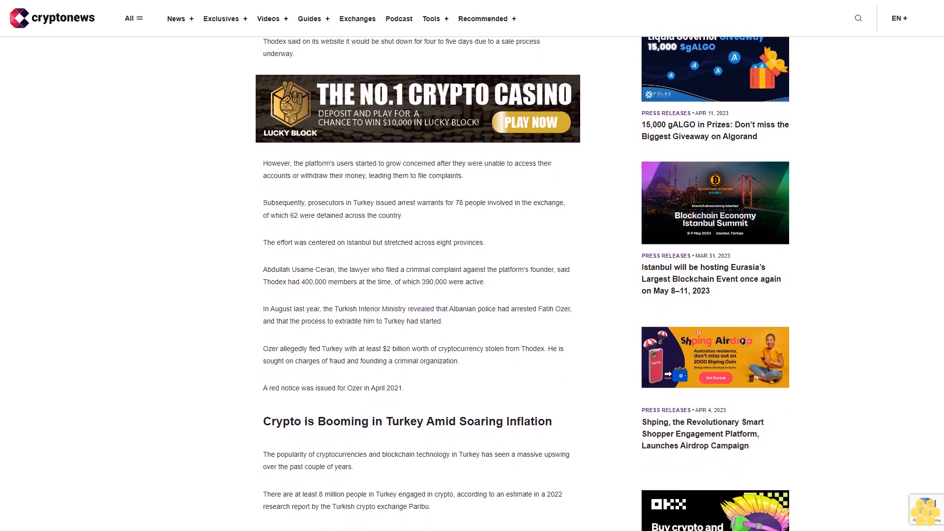
scroll(down, 3)
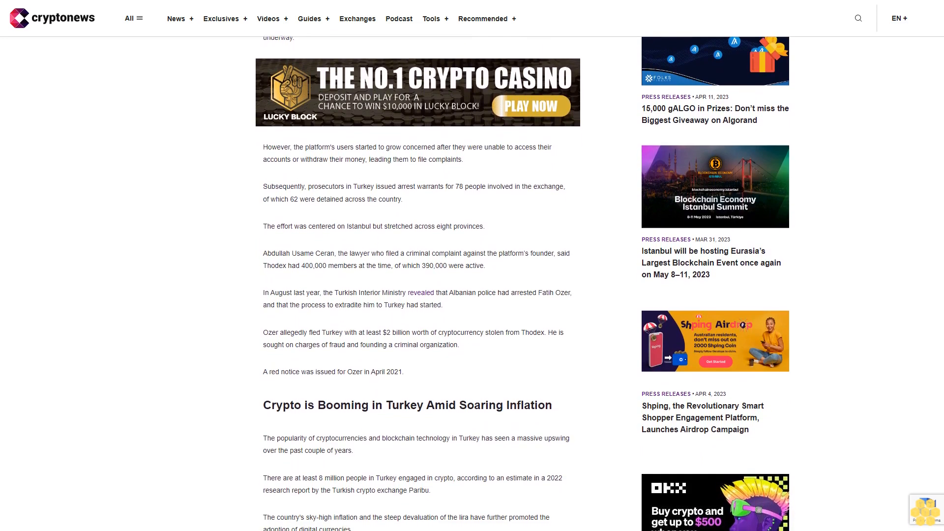
scroll(down, 3)
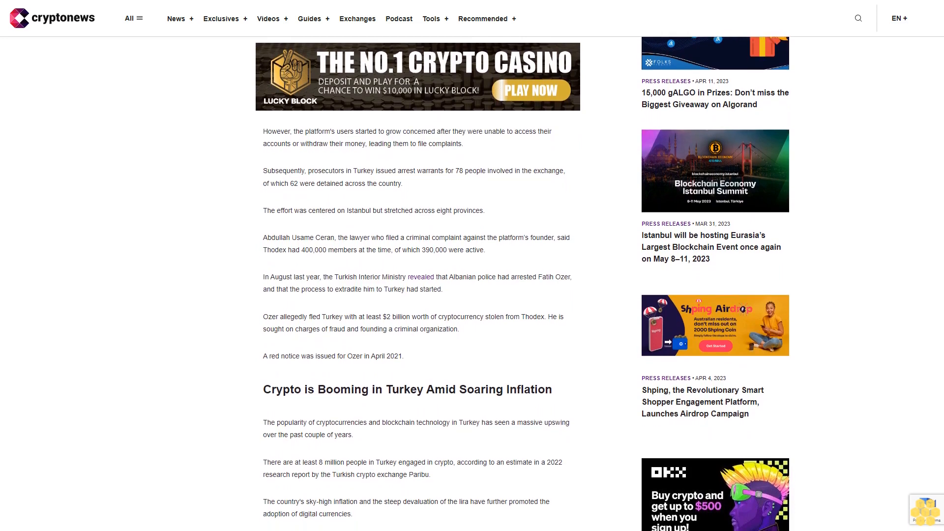
scroll(down, 3)
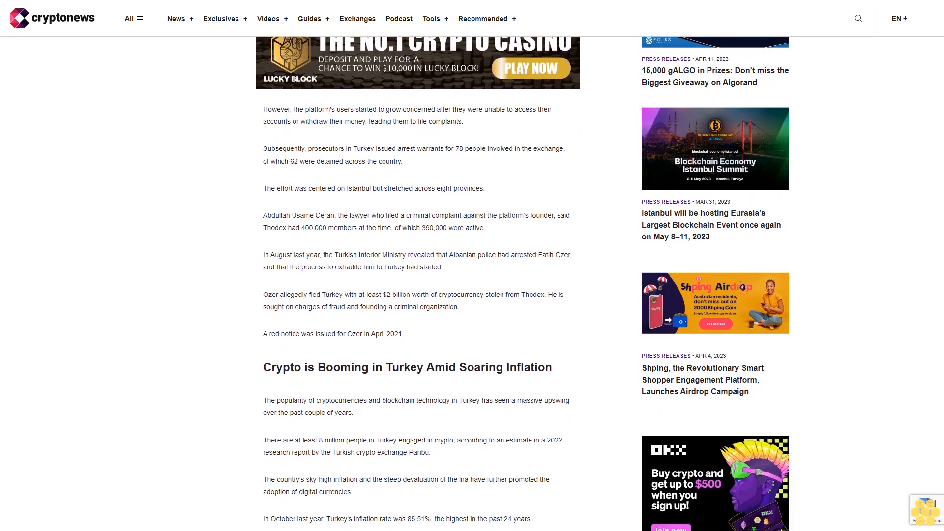
scroll(down, 3)
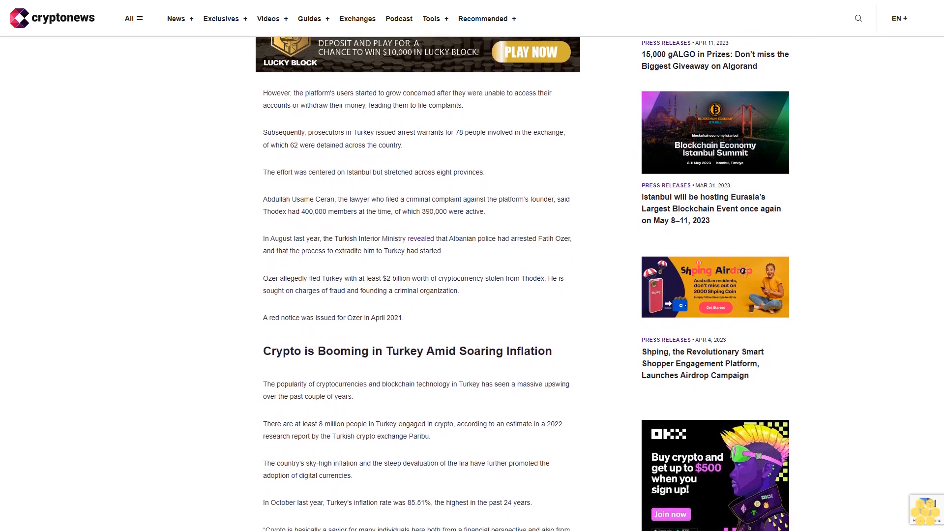
scroll(down, 3)
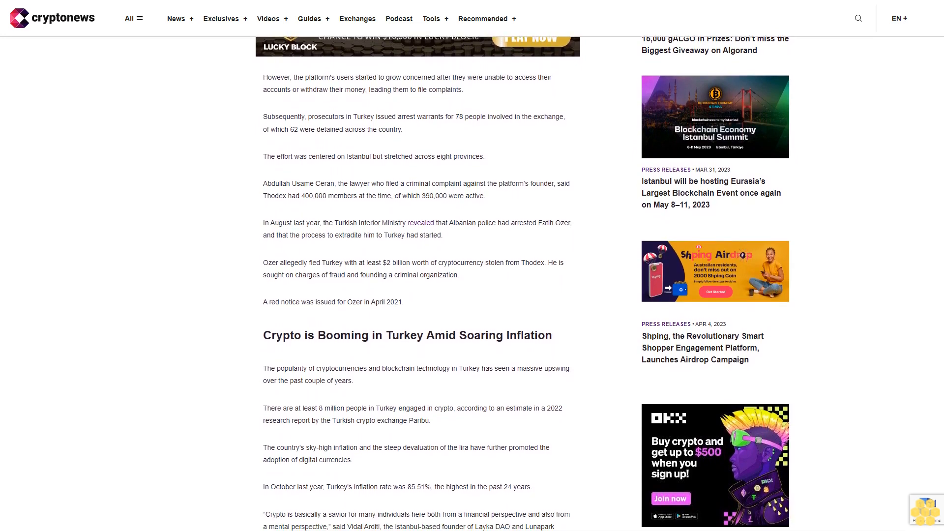
scroll(down, 3)
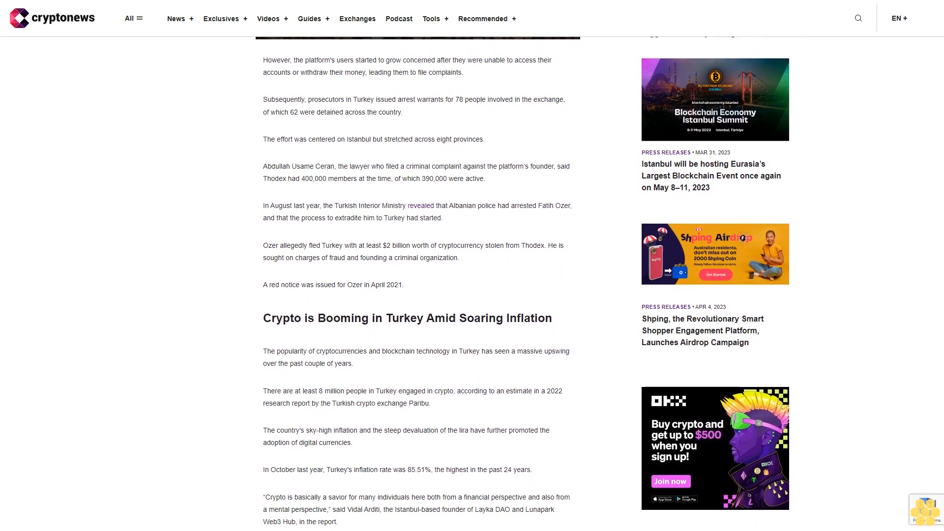
scroll(down, 3)
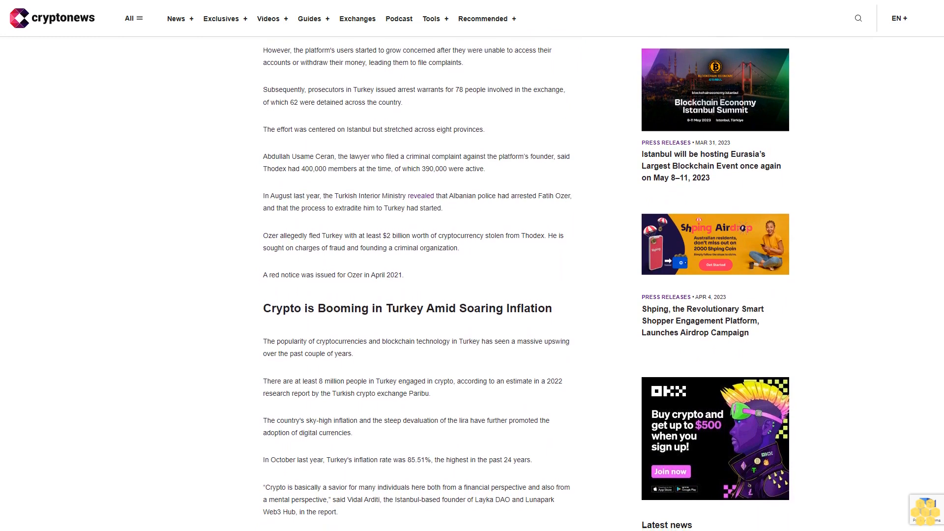
scroll(down, 3)
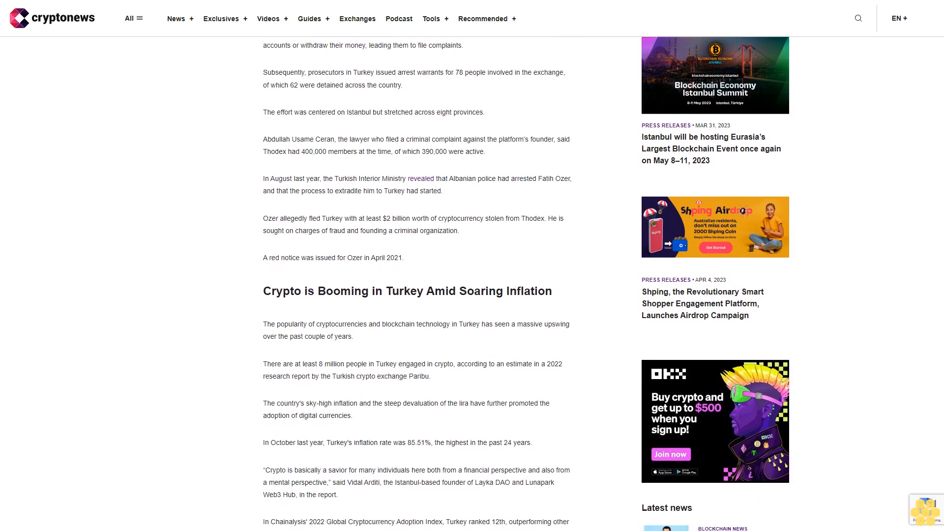
scroll(down, 3)
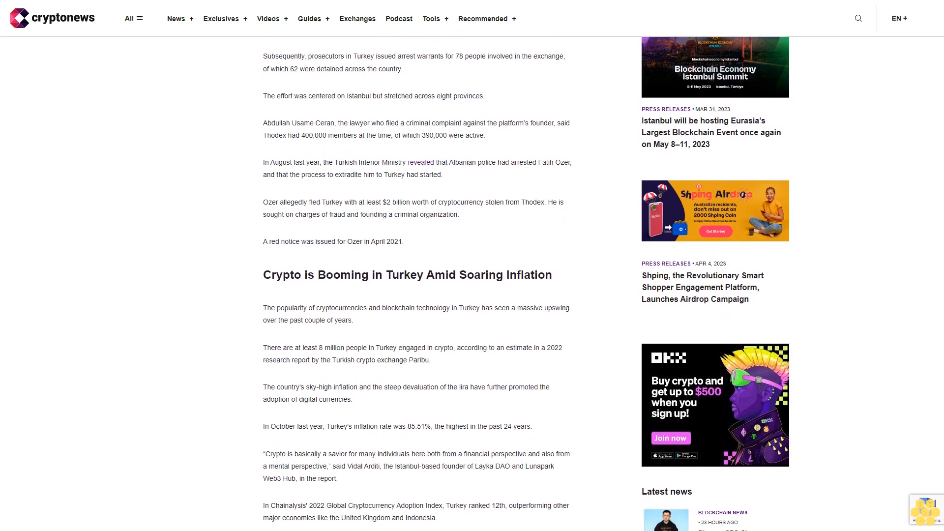
scroll(down, 3)
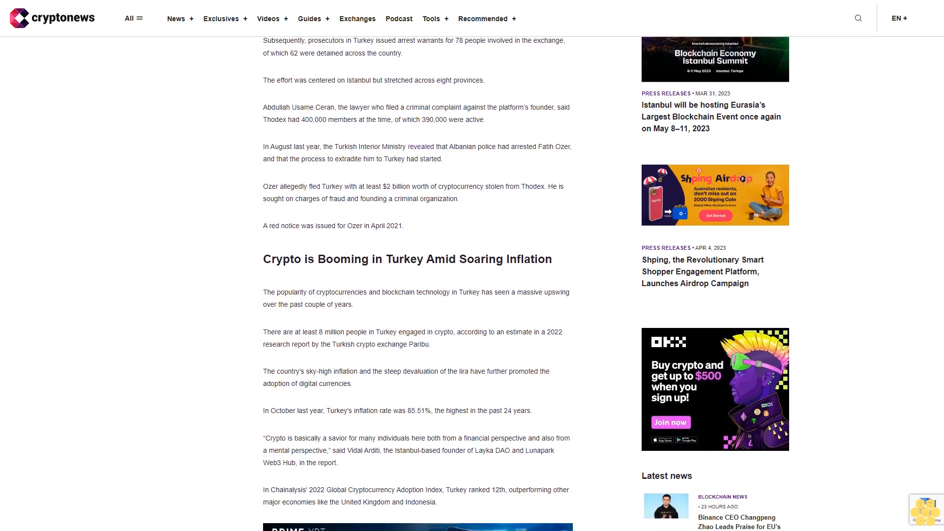
scroll(down, 3)
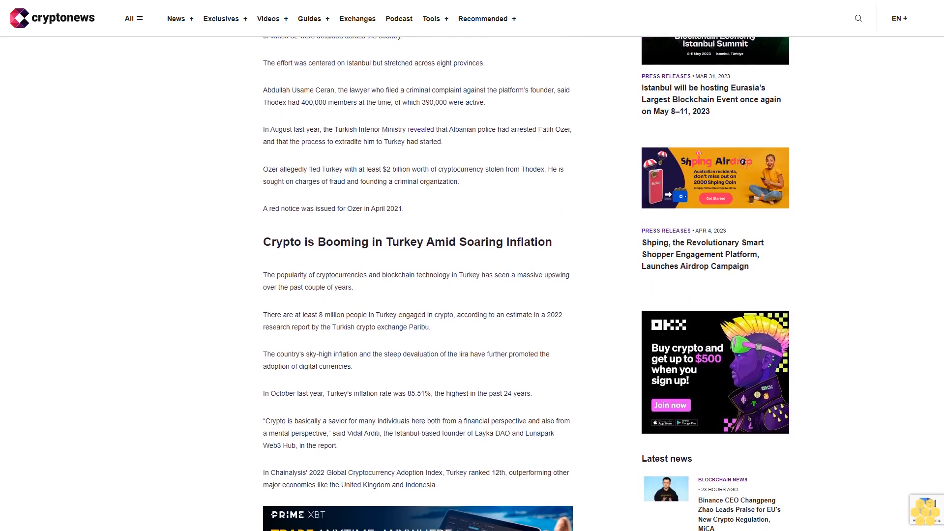
scroll(down, 3)
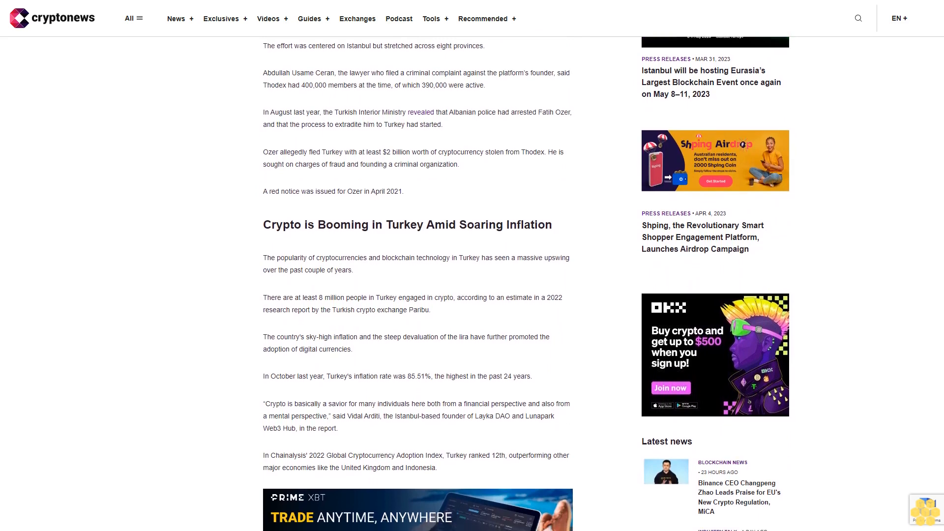
scroll(down, 3)
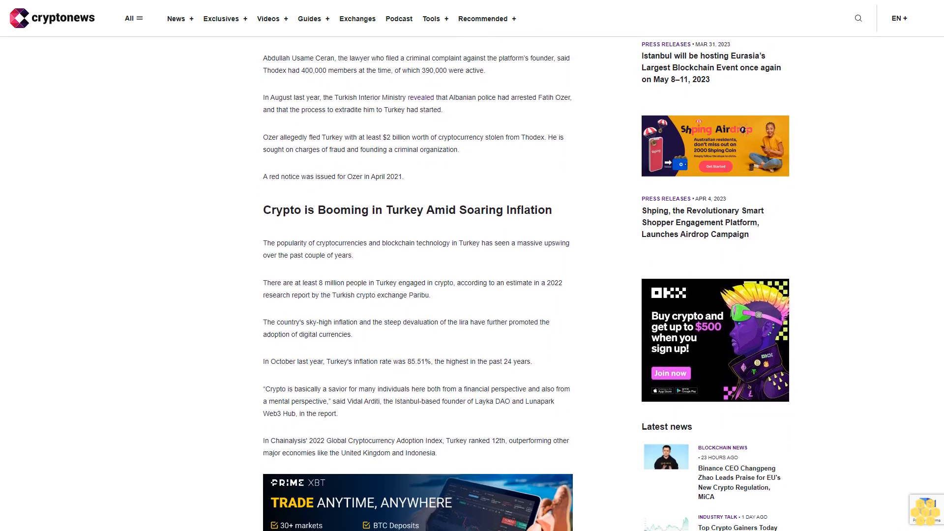
scroll(down, 3)
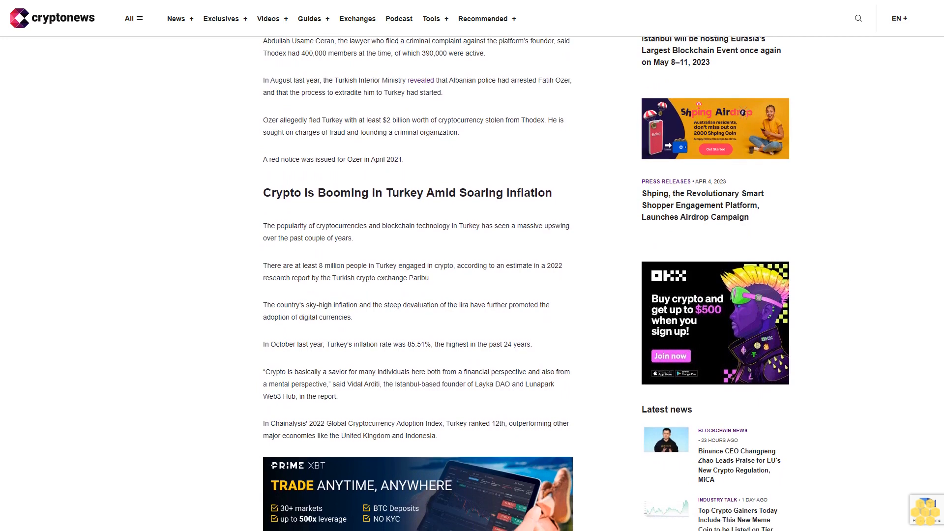
scroll(down, 3)
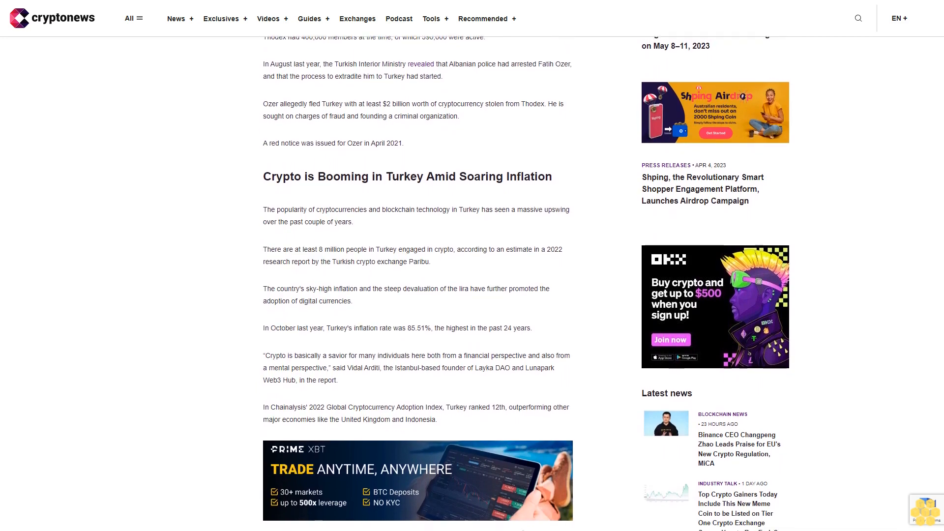